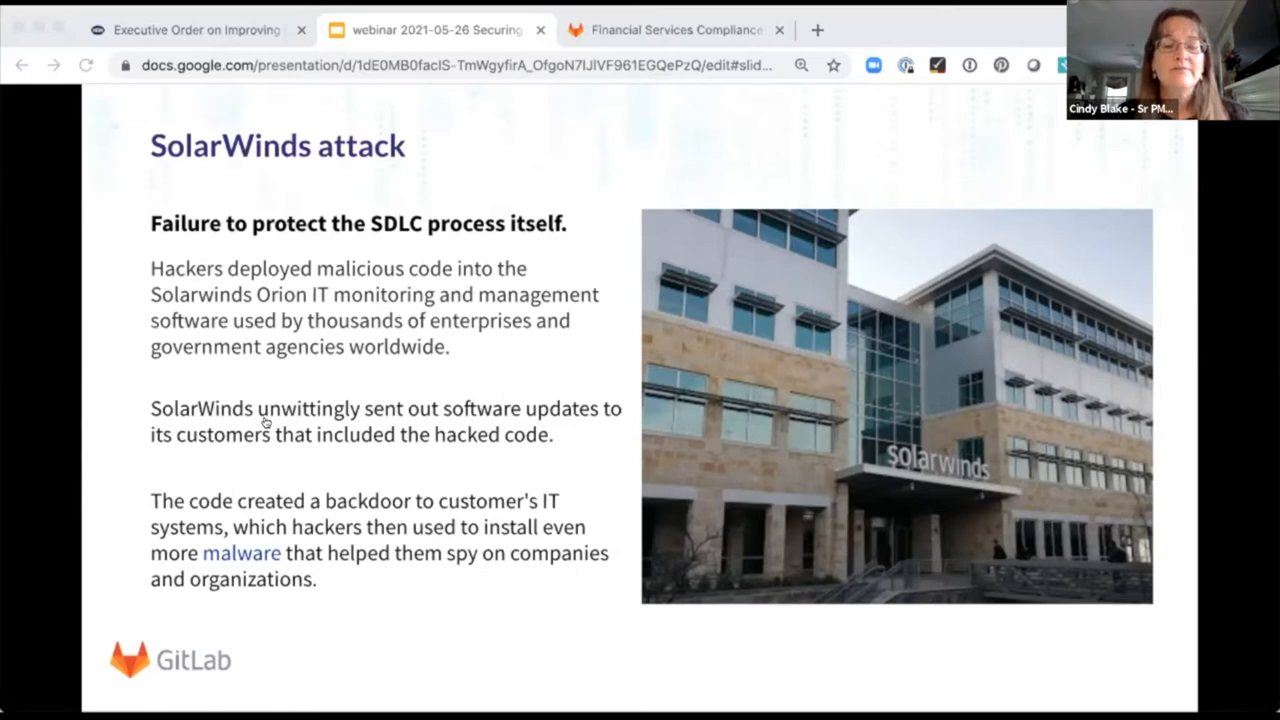
{"action": "mouse_move", "coordinate": [504, 404]}
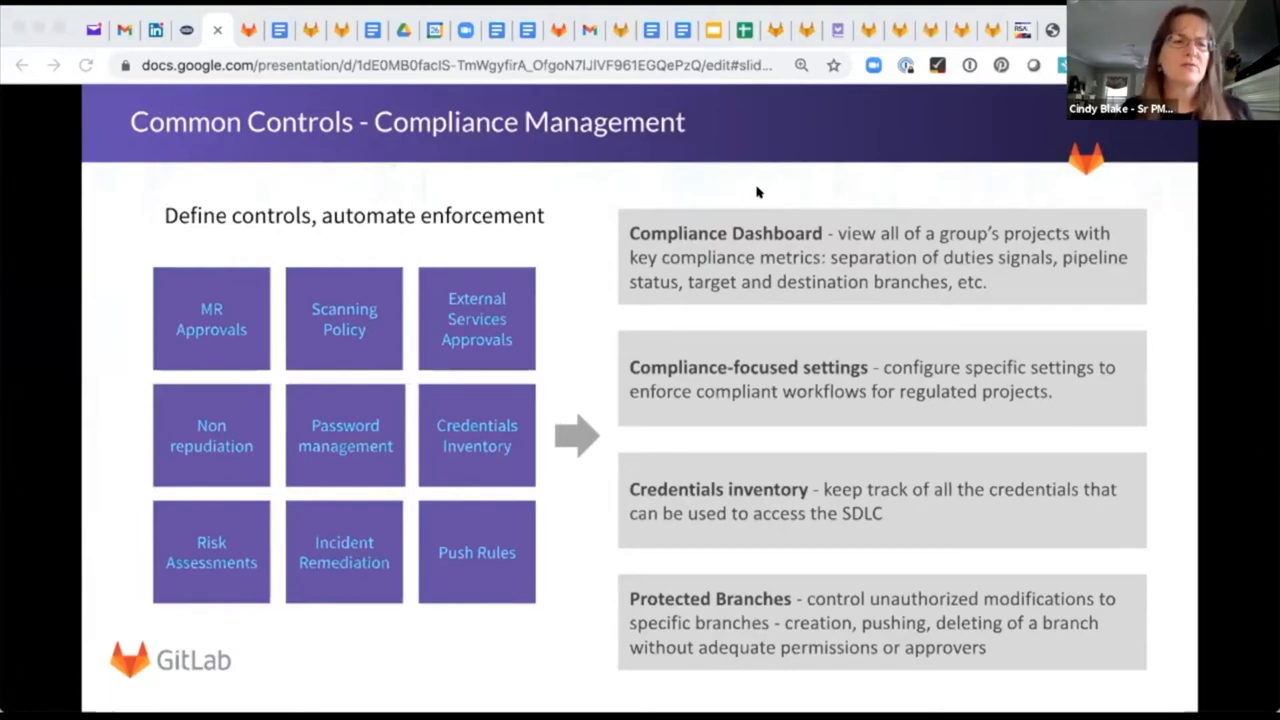
Advance the webinar deck one slide toward 'Common Controls - Compliance Management'
{"action": "key", "text": "Right"}
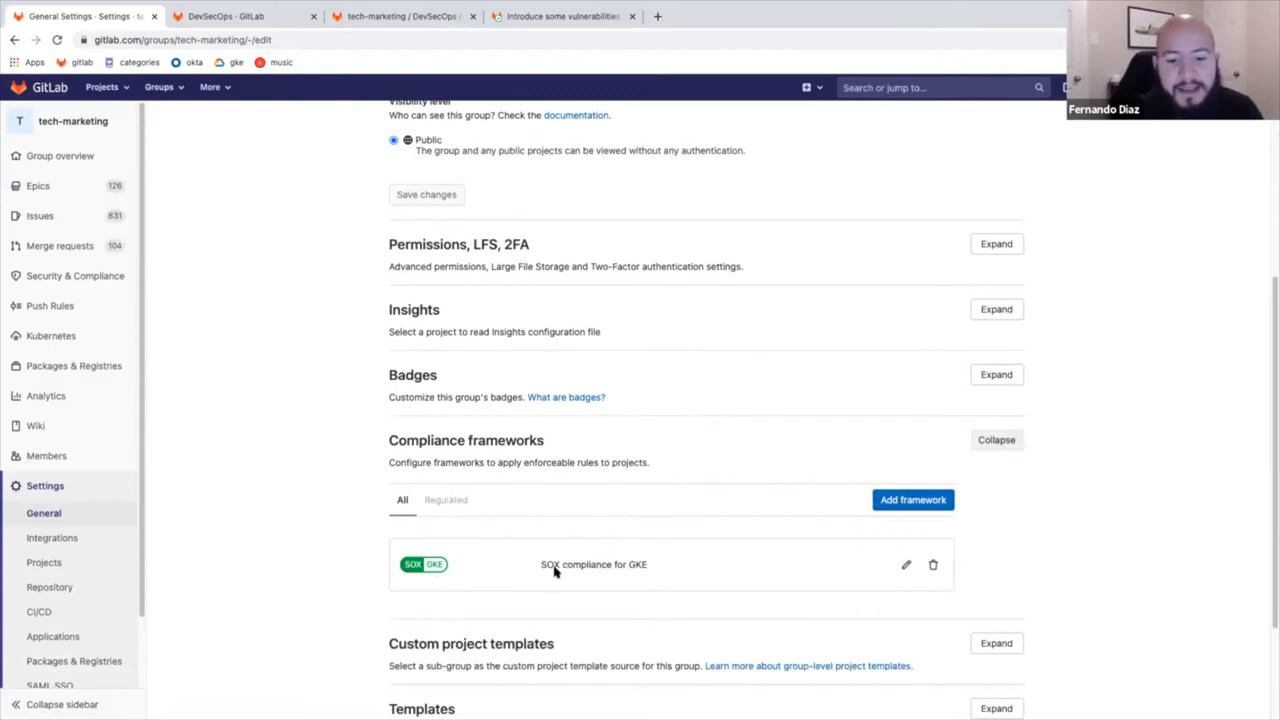
Expand Compliance frameworks in group Settings > General to reveal the SOX framework for GKE
{"action": "left_click", "coordinate": [906, 564]}
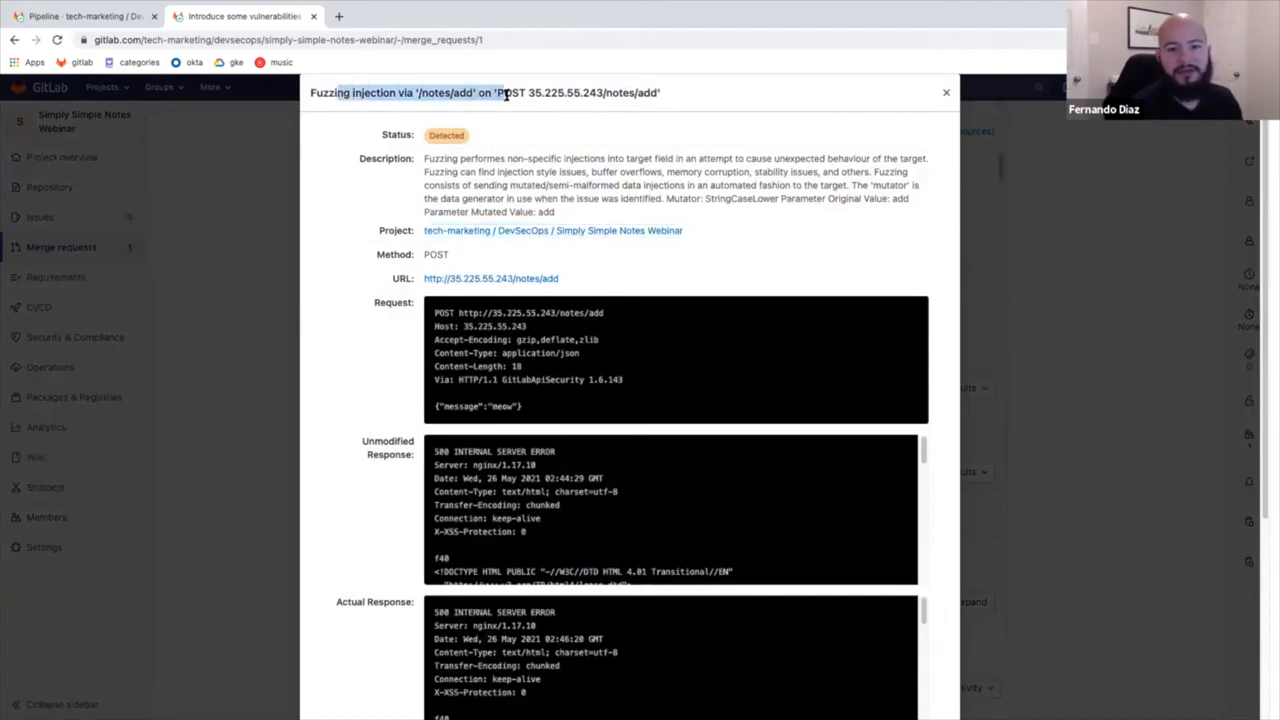
{"action": "left_click", "coordinate": [370, 16]}
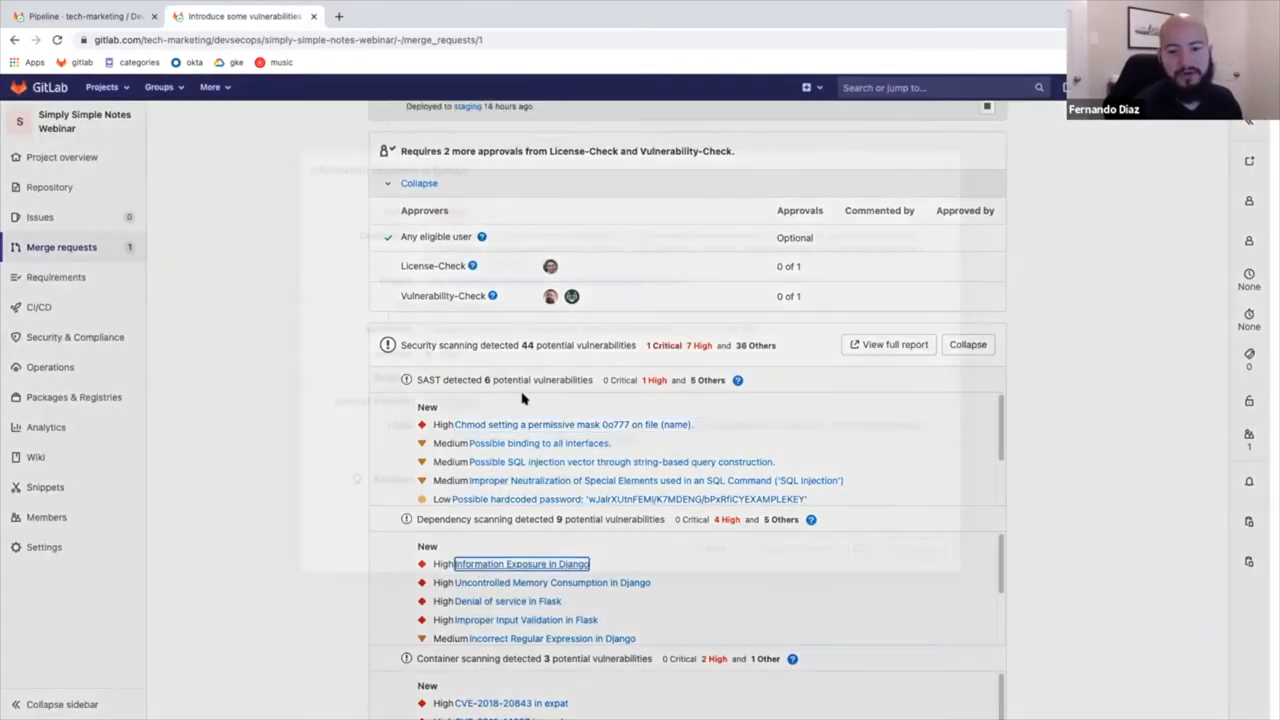
{"action": "left_click", "coordinate": [520, 564]}
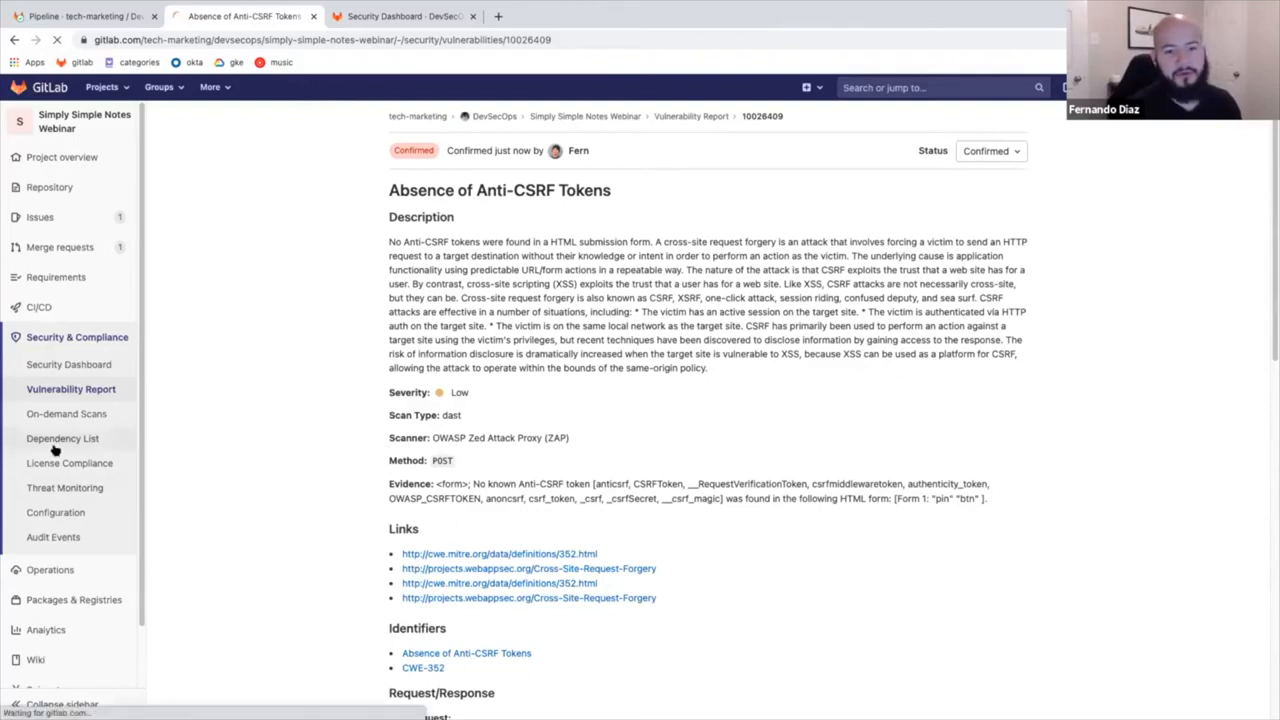
Navigate from the vulnerability report to the project's Dependency List under Security & Compliance
{"action": "left_click", "coordinate": [64, 438]}
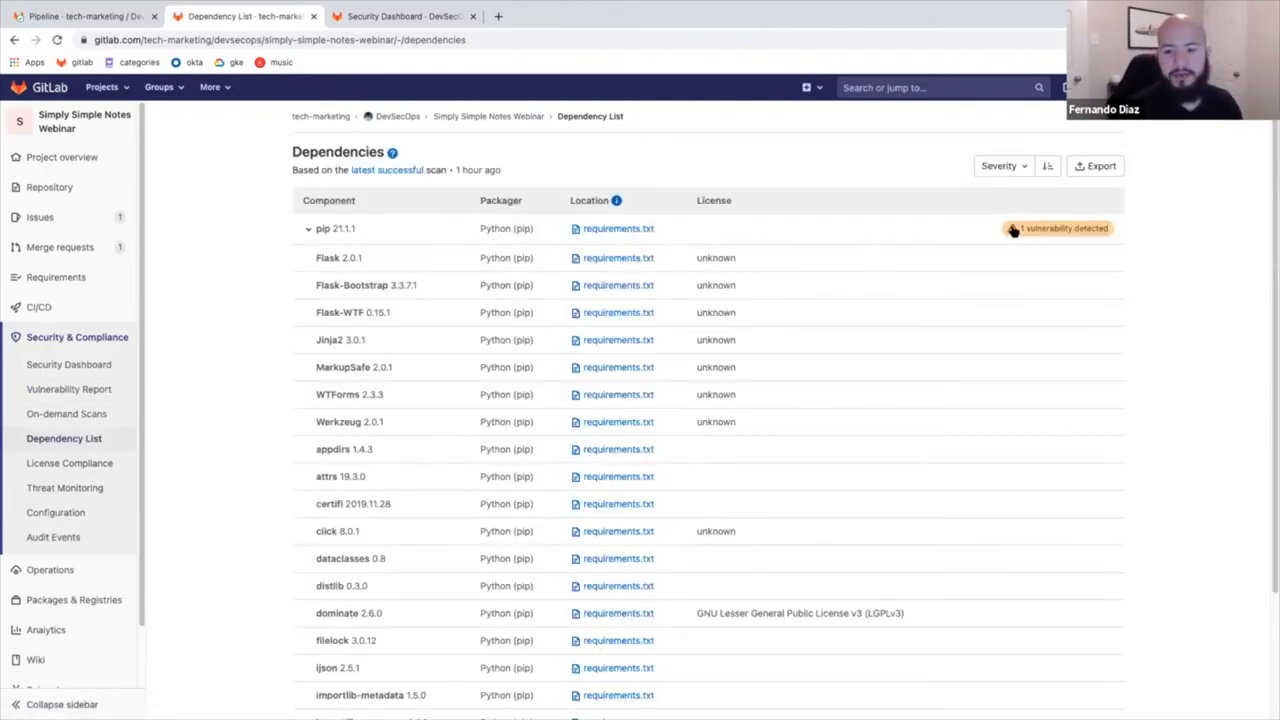
{"action": "scroll", "scroll_direction": "down", "scroll_amount": 3}
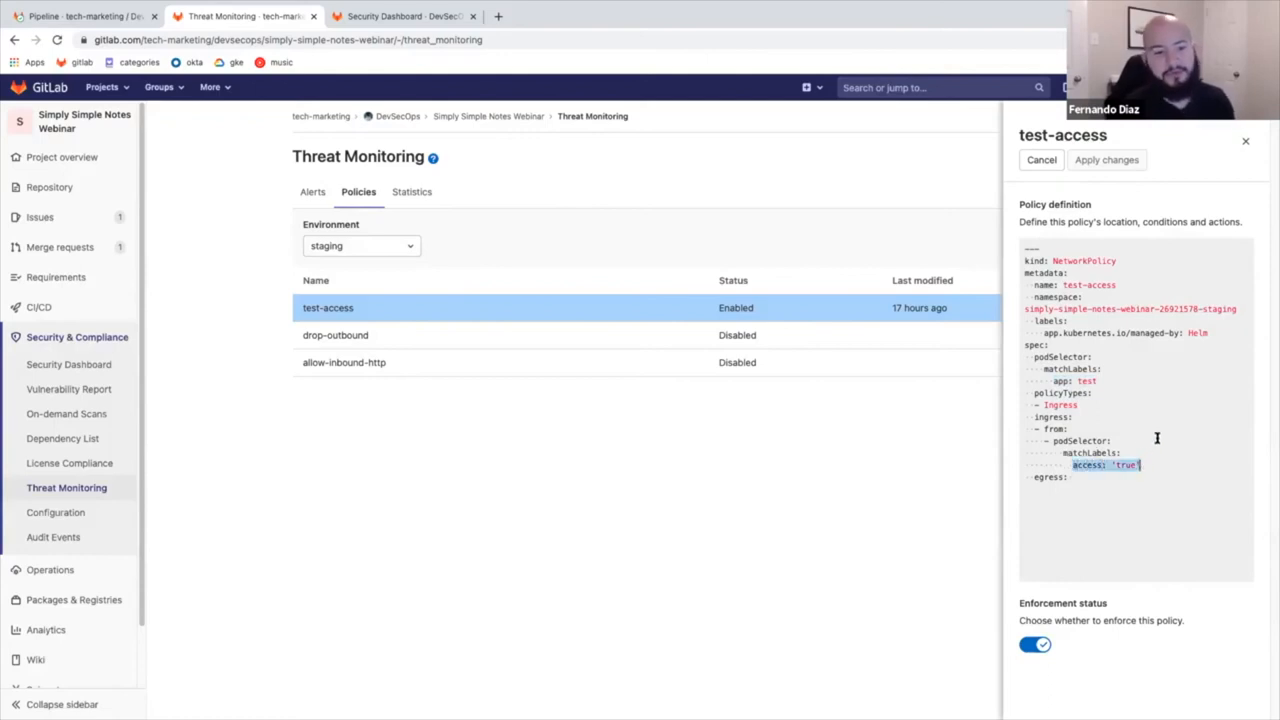
Switch to the Policies tab of Threat Monitoring for the staging environment
{"action": "left_click", "coordinate": [1040, 160]}
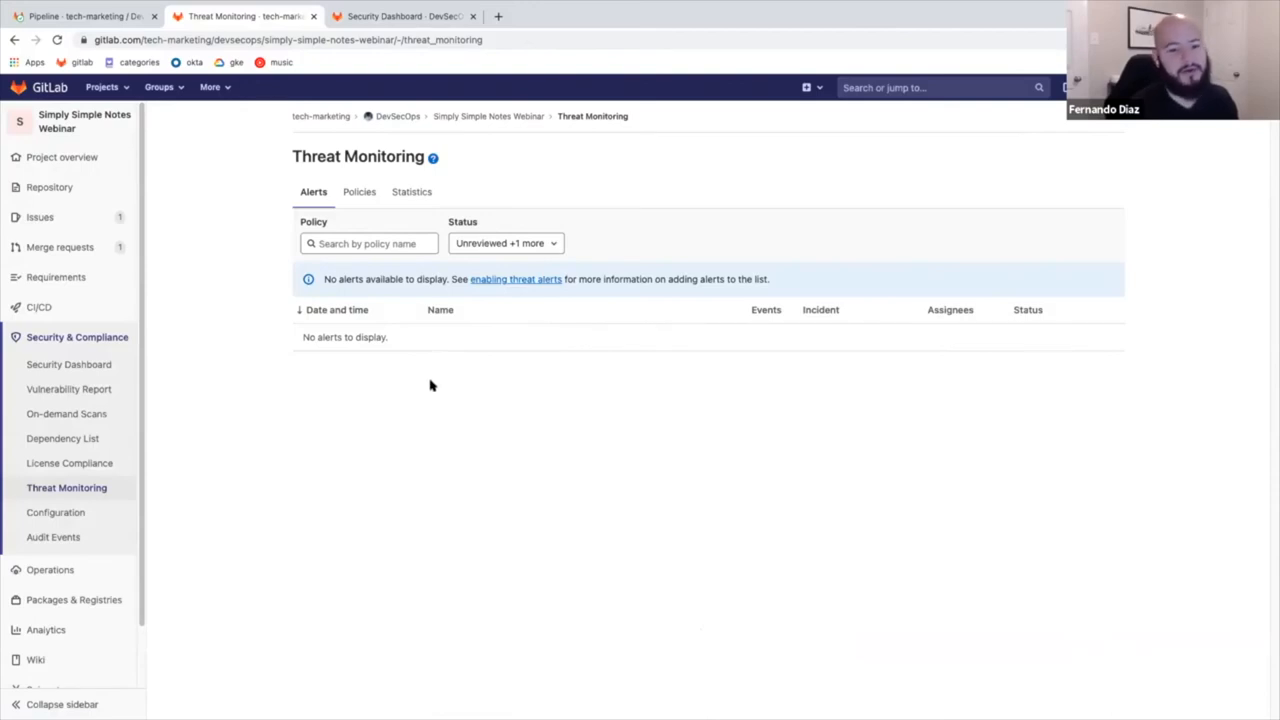